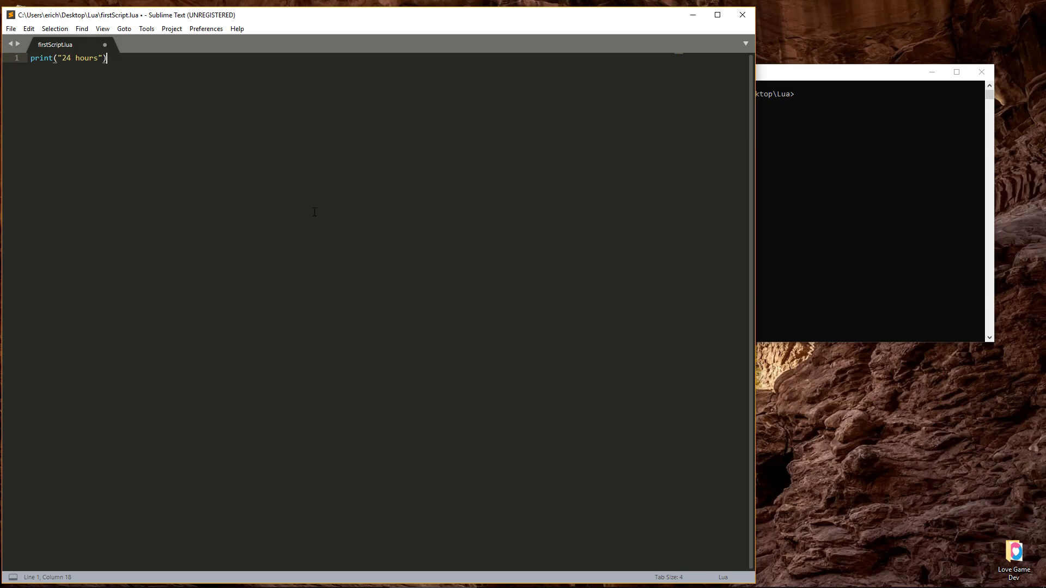
{"action": "mouse_move", "coordinate": [150, 121]}
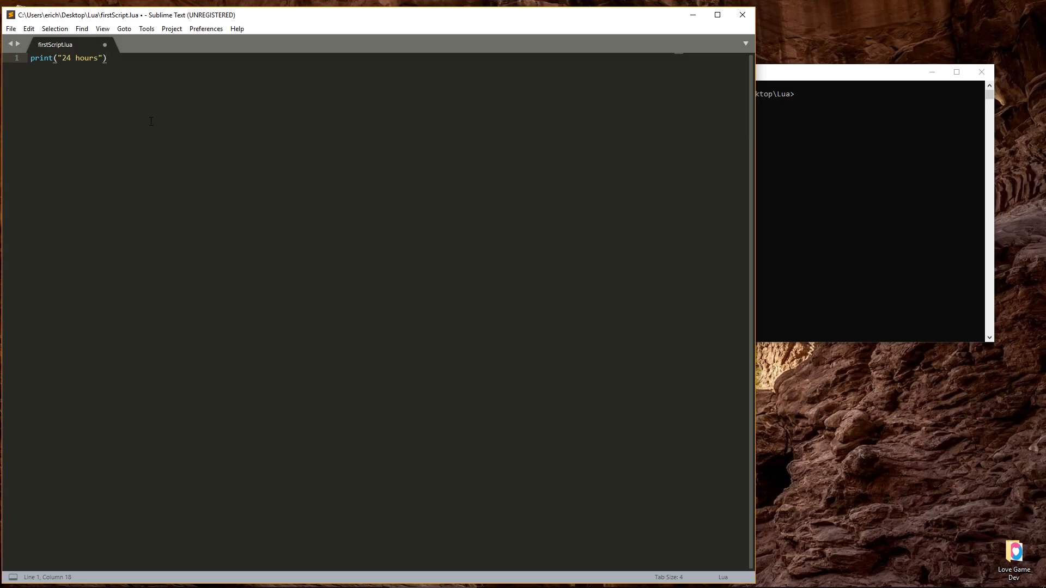
Step: Insert two blank lines above the print("24 hours") line in firstScript.lua
{"action": "left_click", "coordinate": [107, 59]}
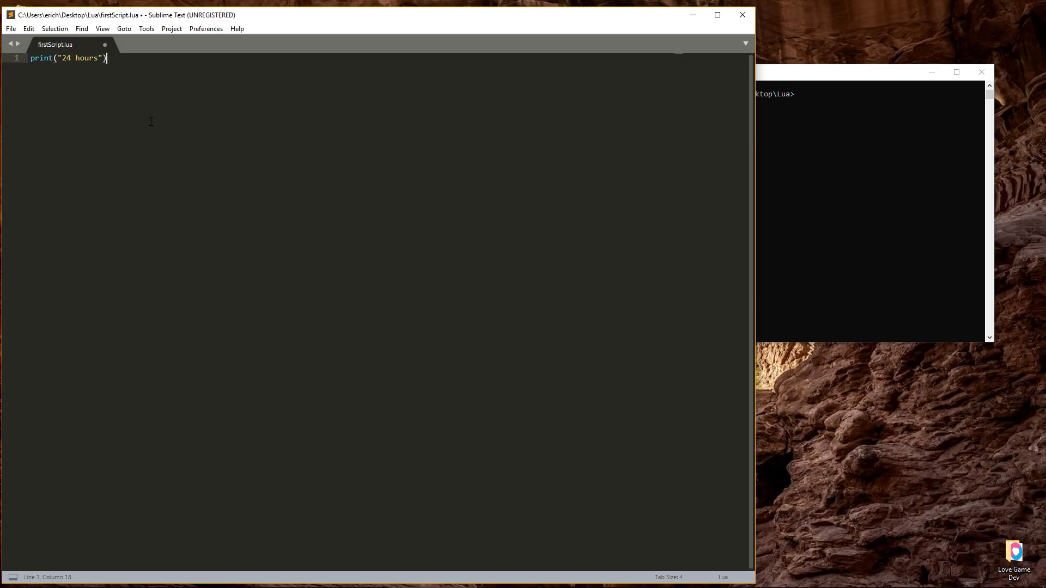
{"action": "key", "text": "Home"}
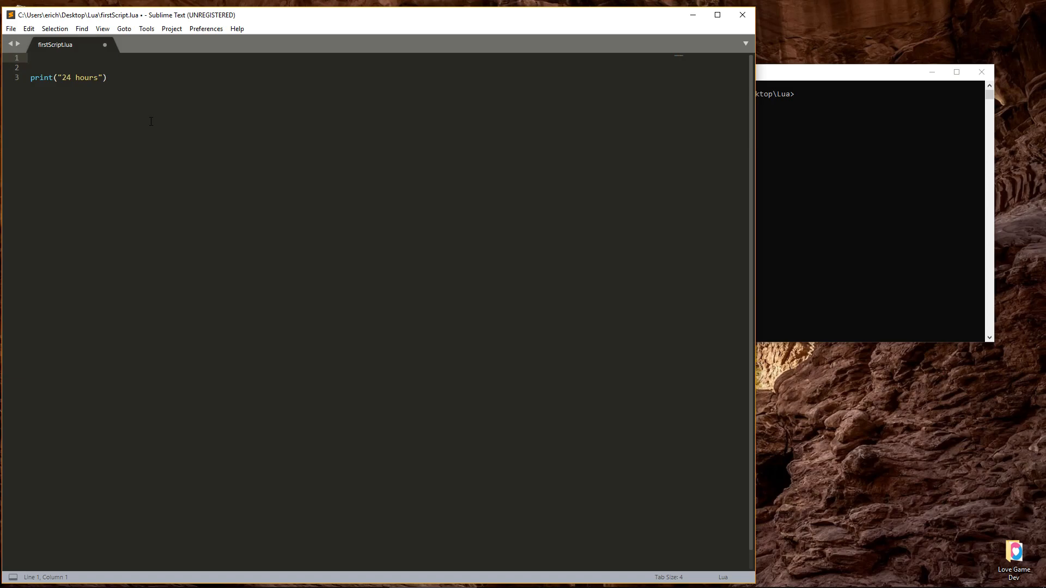
Step: Declare length = 2 on line 1, then select the "24 hours" string
{"action": "type", "text": "v"}
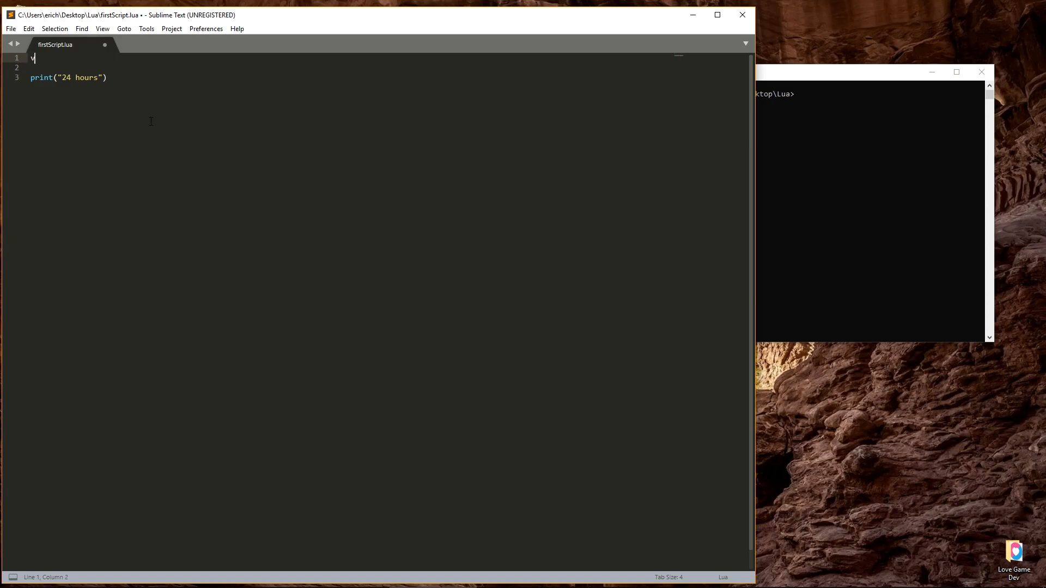
{"action": "type", "text": "ar_a"}
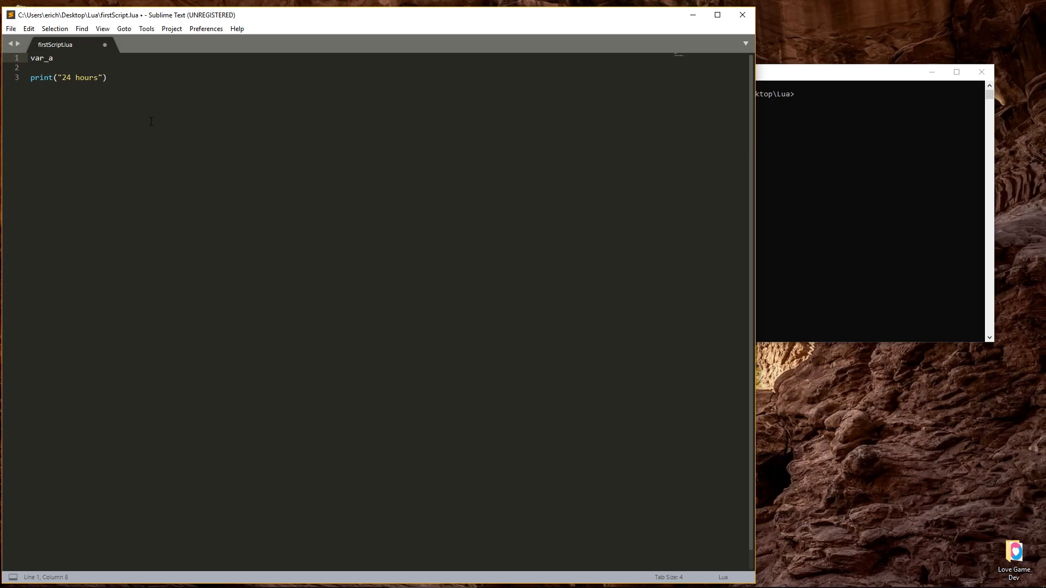
{"action": "type", "text": "var_"}
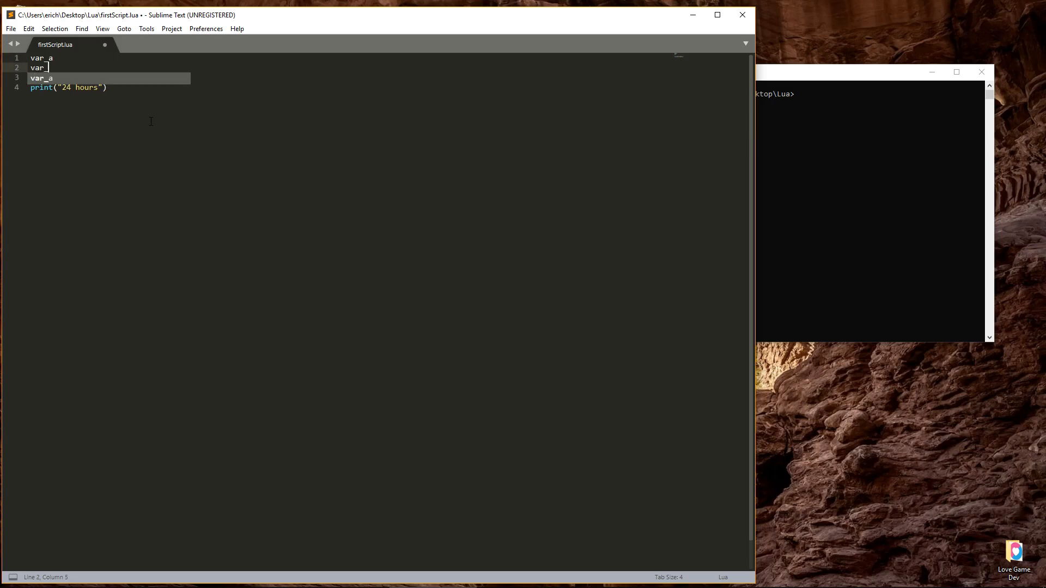
{"action": "type", "text": "A"}
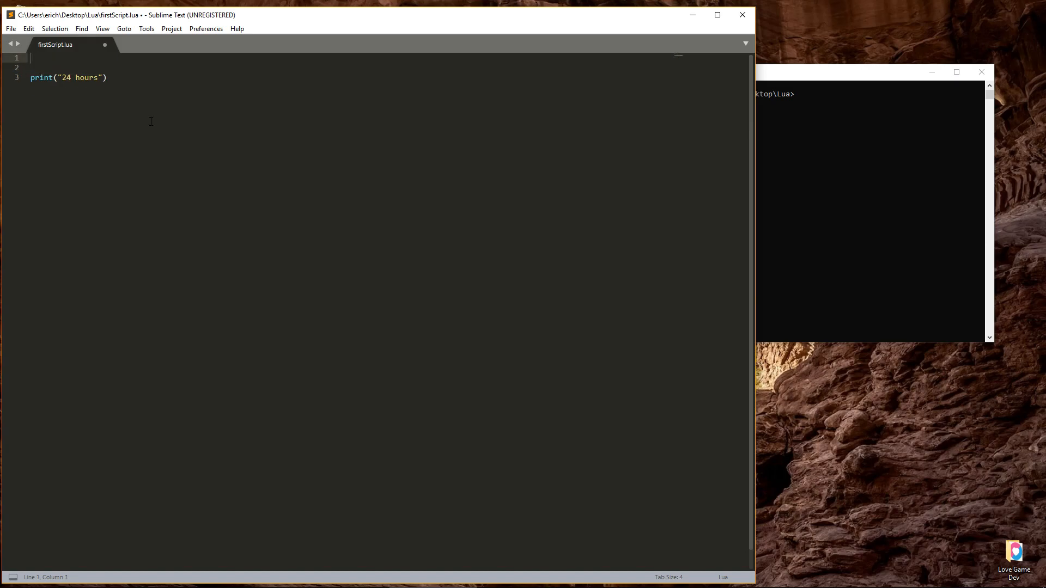
{"action": "type", "text": "lo"}
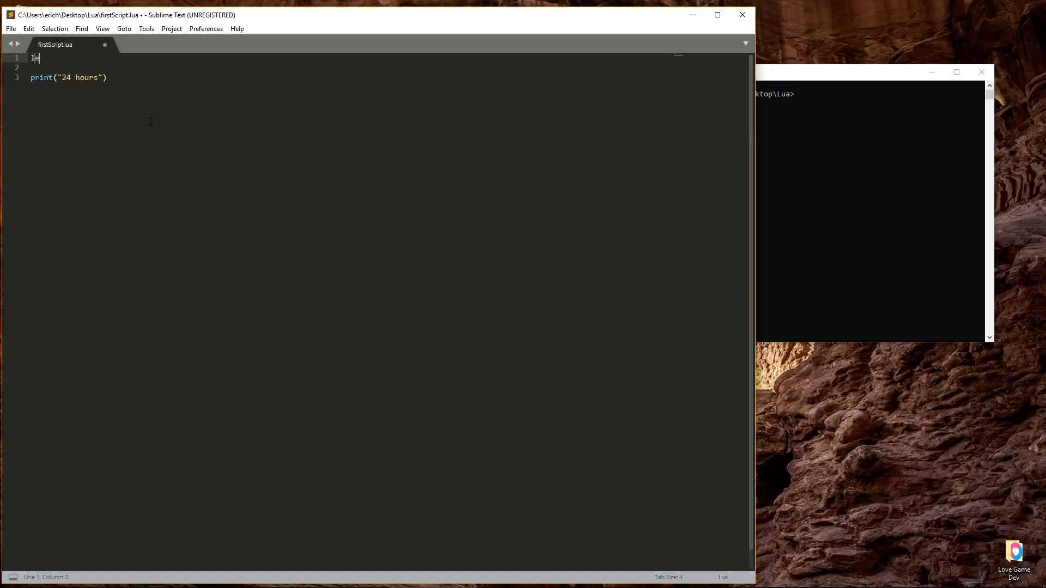
{"action": "type", "text": "ength ="}
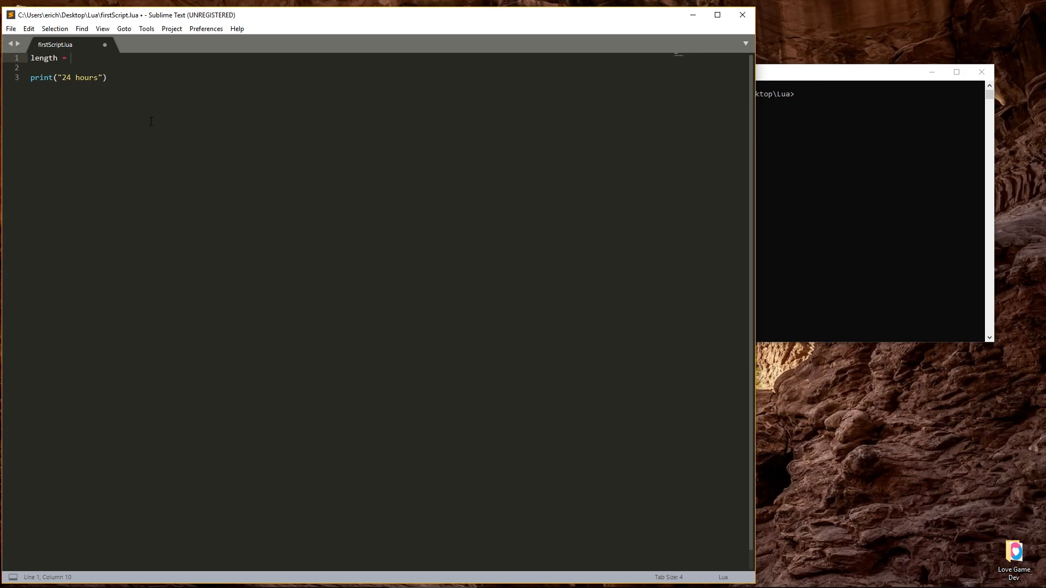
{"action": "type", "text": "2"}
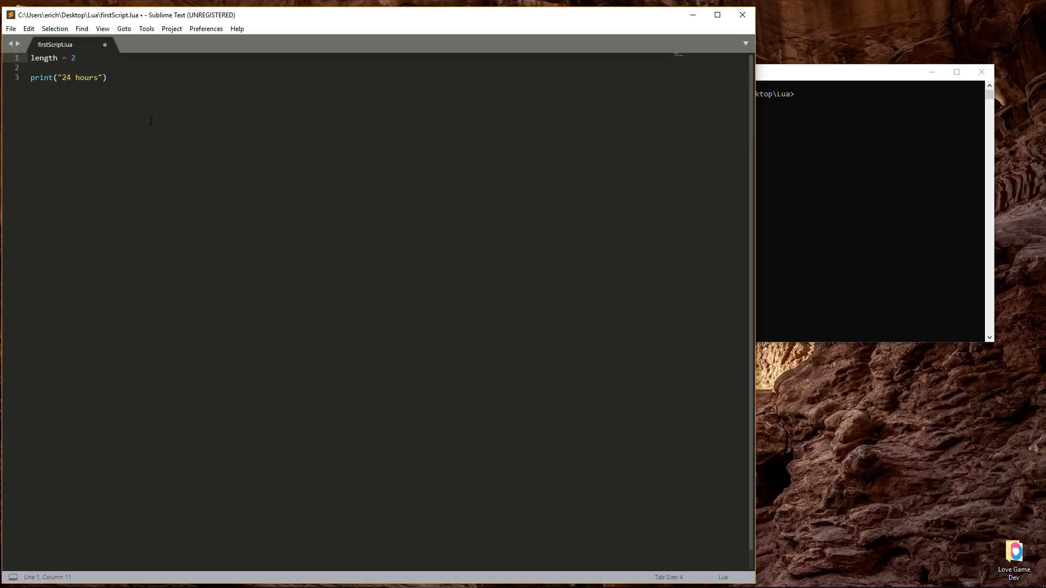
{"action": "left_click", "coordinate": [74, 57]}
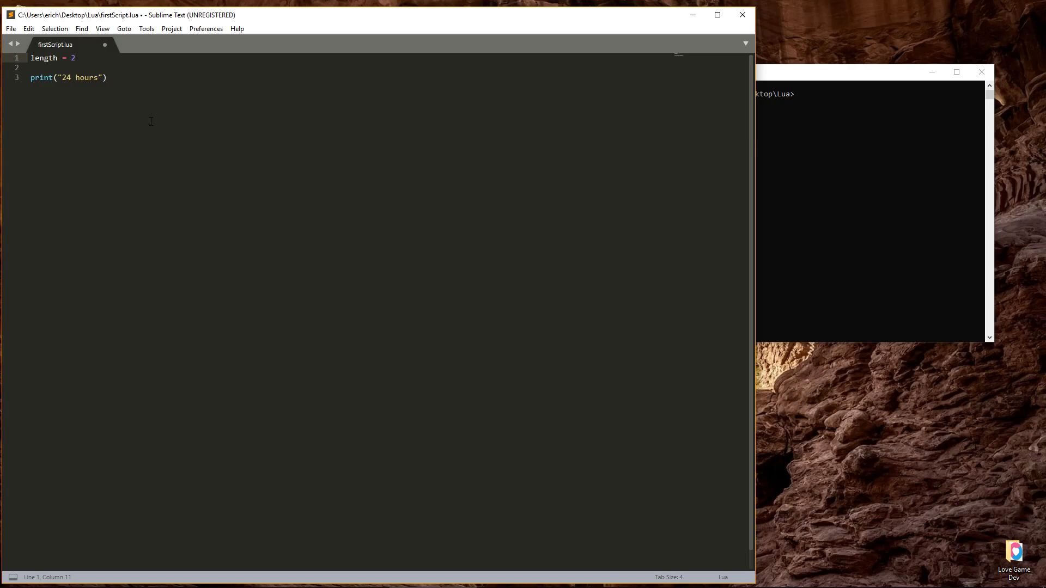
{"action": "double_click", "coordinate": [78, 78]}
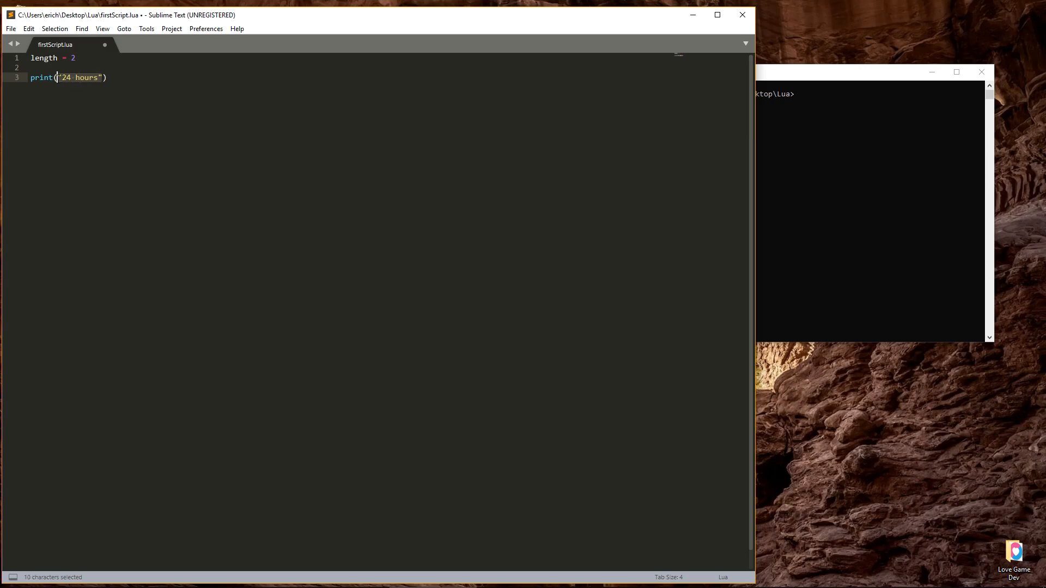
Step: Replace "24 hours" with length in print and run lua firstScript.lua in Command Prompt
{"action": "key", "text": "Delete"}
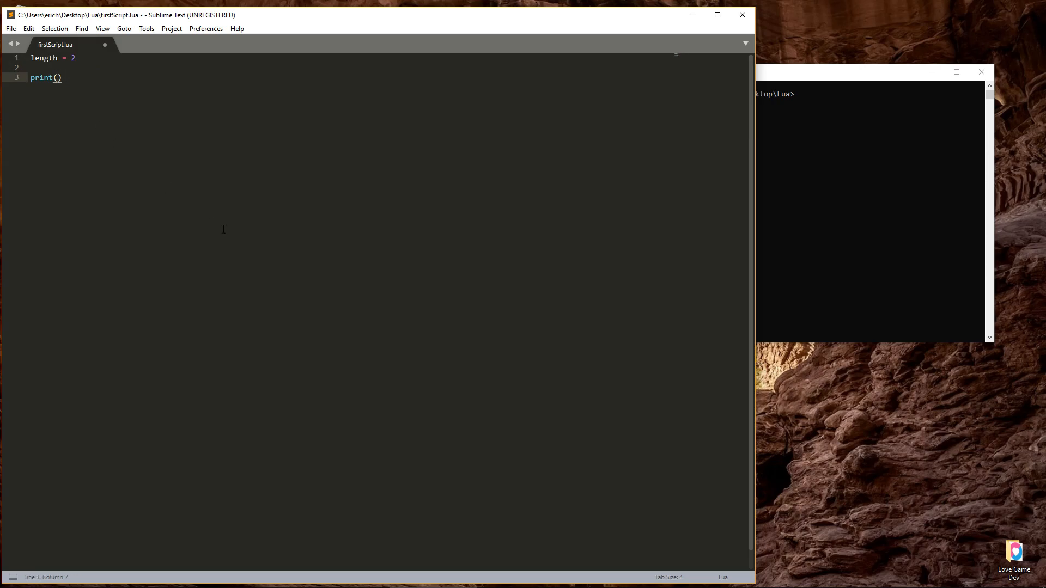
{"action": "type", "text": "length"}
{"action": "left_click", "coordinate": [870, 93]}
{"action": "type", "text": "lua firstScript.lua"}
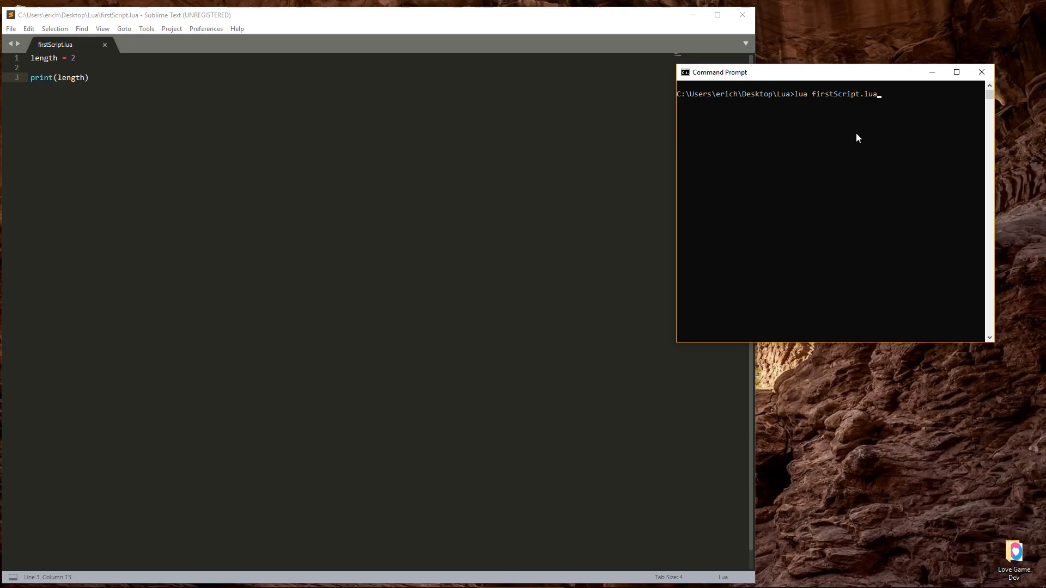
{"action": "key", "text": "Return"}
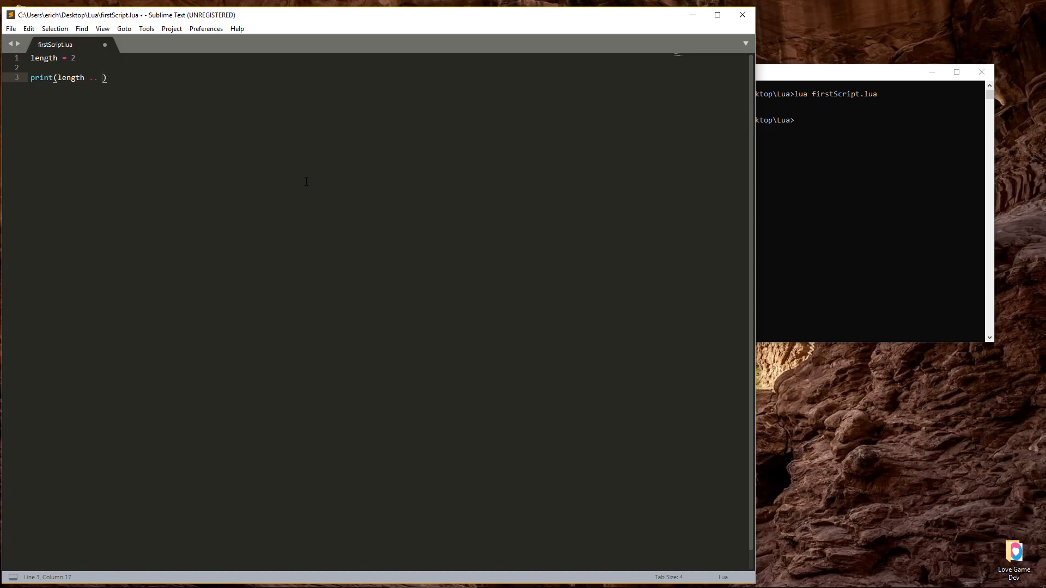
Step: Append " hours" to the print output, run it showing 2 hours, and clear length's value
{"action": "type", "text": "\"\""}
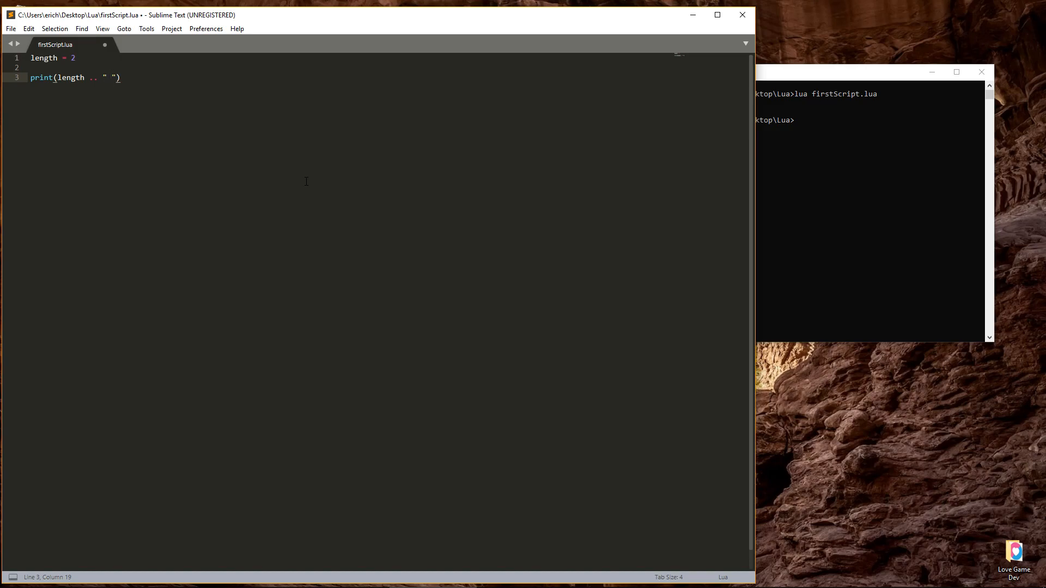
{"action": "type", "text": "hours"}
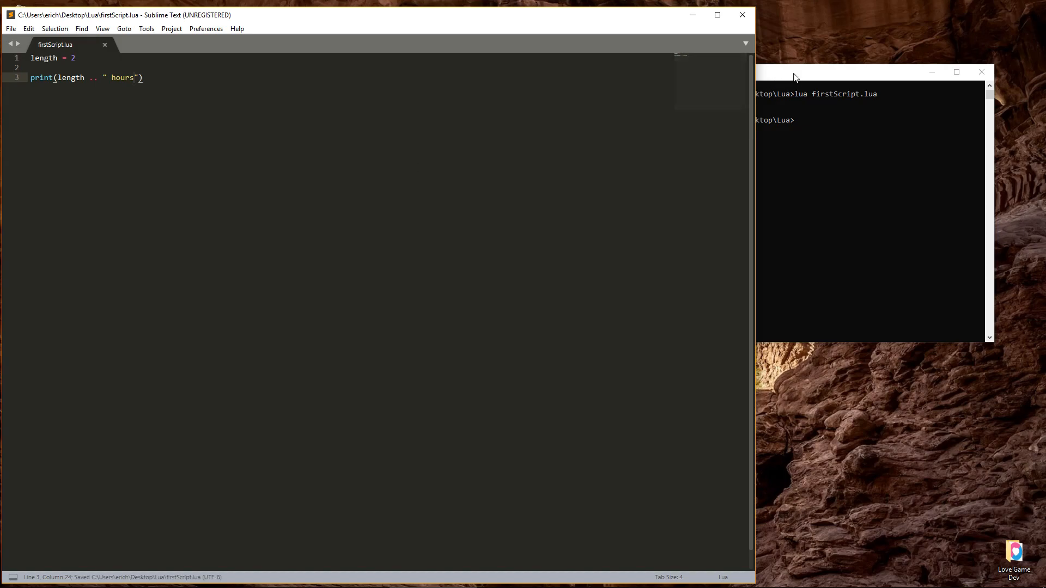
{"action": "left_click", "coordinate": [800, 72]}
{"action": "type", "text": "lua firstScript.lua"}
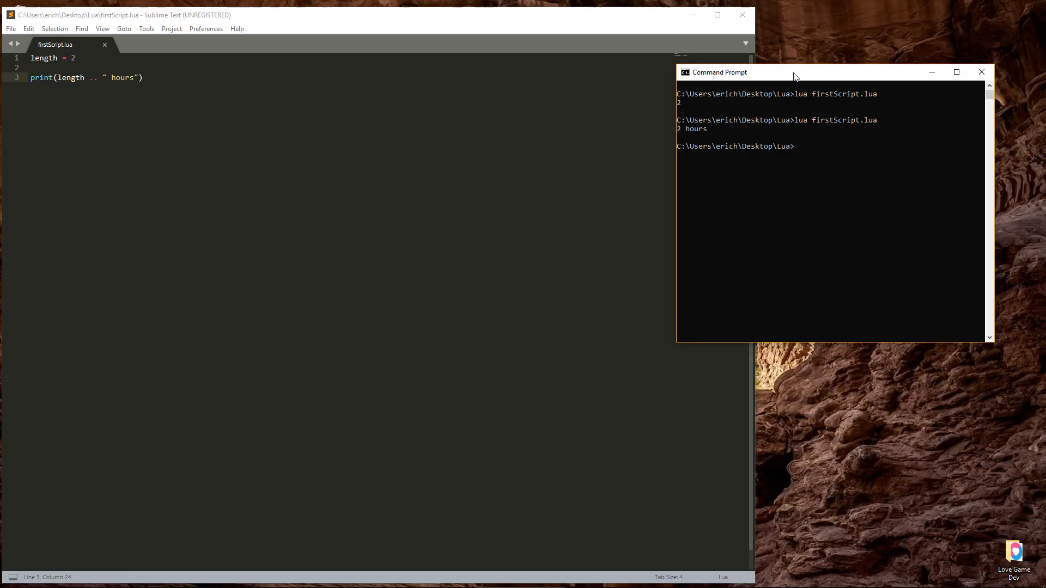
{"action": "left_click", "coordinate": [433, 17]}
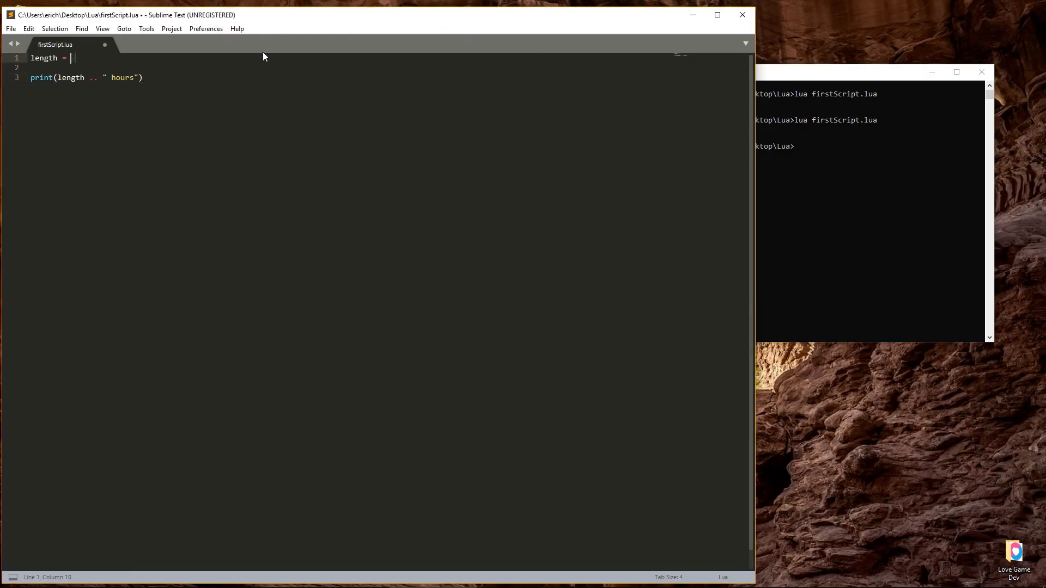
Step: Set length to 5 and rerun the script, then change length to 100
{"action": "type", "text": "5"}
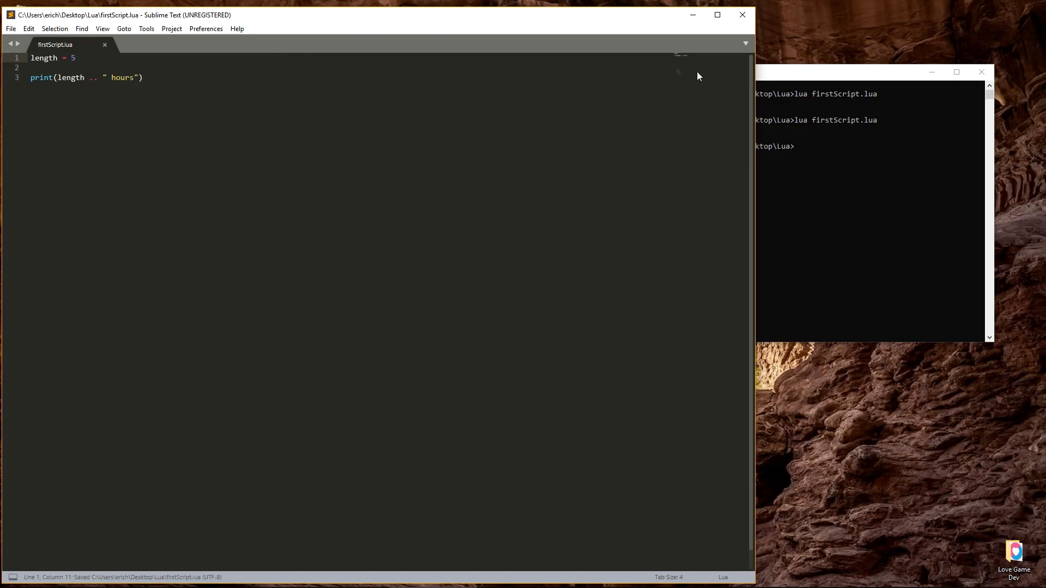
{"action": "left_click", "coordinate": [720, 72]}
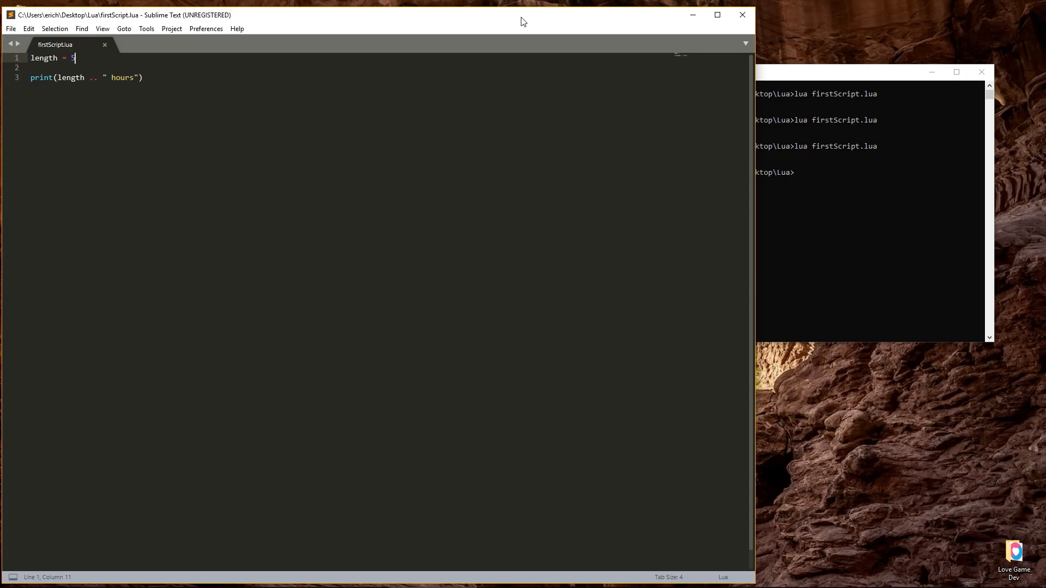
{"action": "type", "text": "00"}
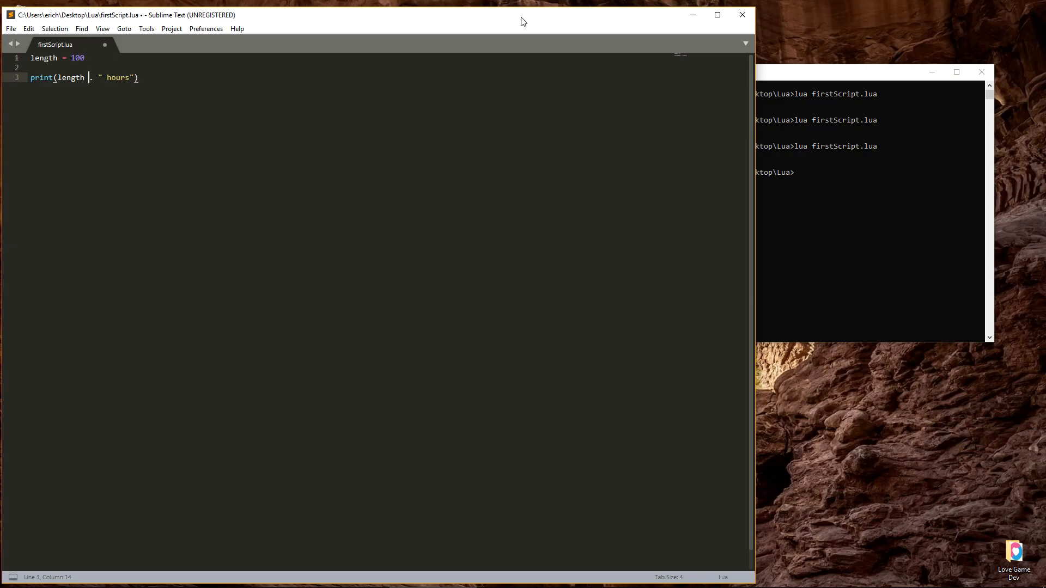
Step: Remove the " hours" suffix from print, discarding a trial gas_required line
{"action": "key", "text": "BackSpace"}
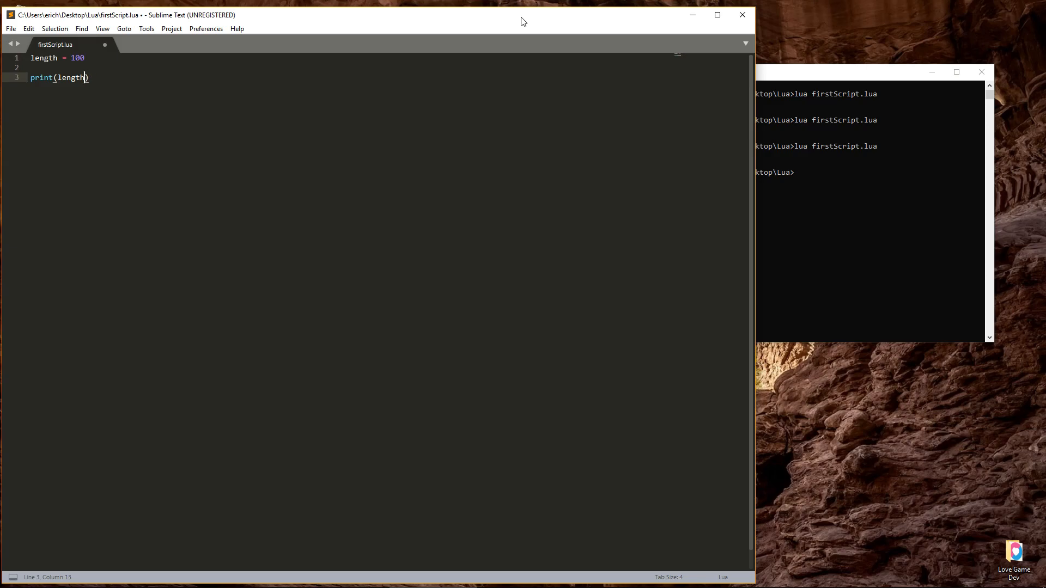
{"action": "key", "text": "Enter"}
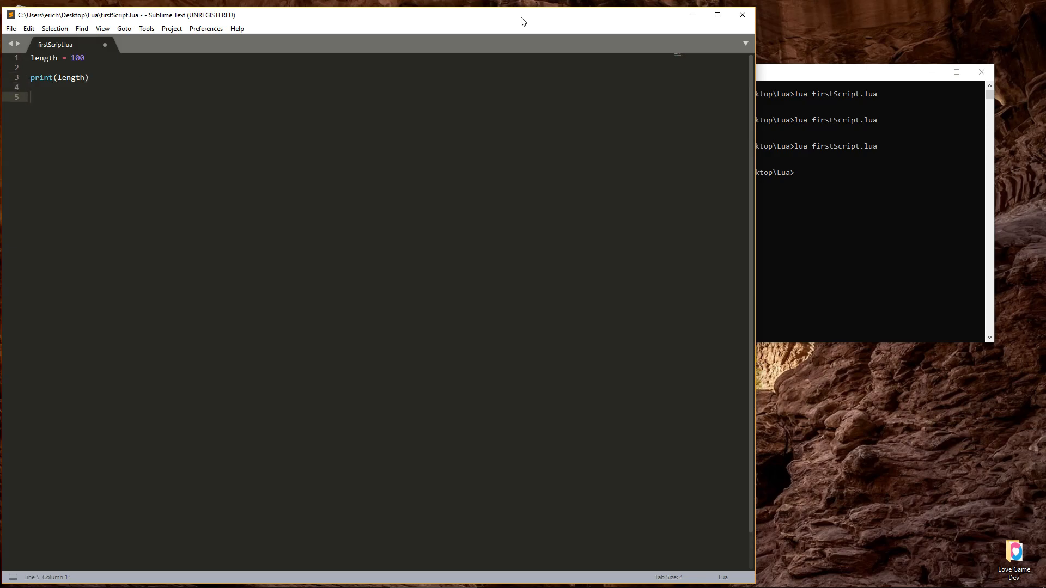
{"action": "type", "text": "gas_required = length /"}
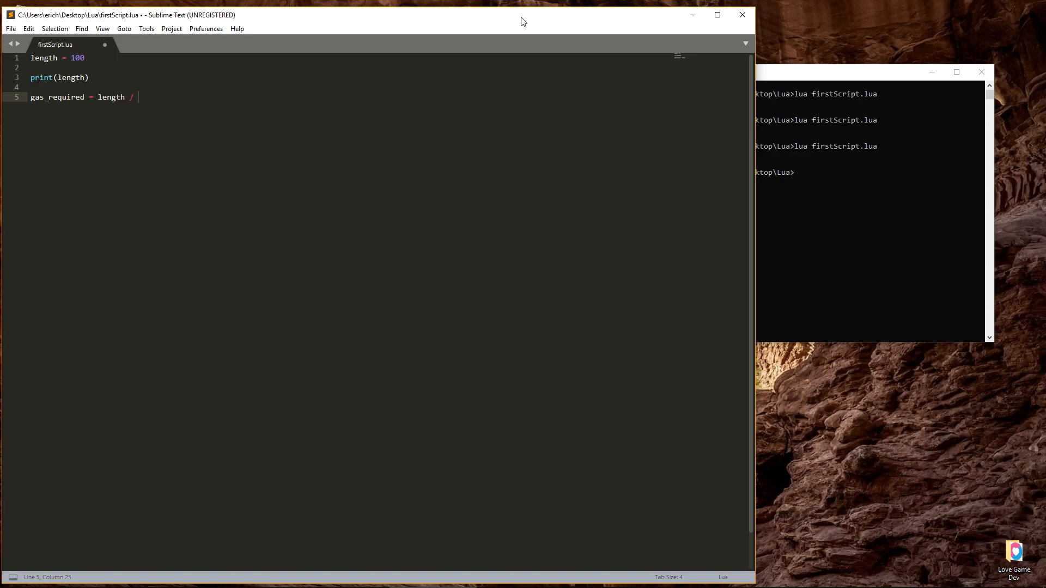
{"action": "type", "text": "mpg"}
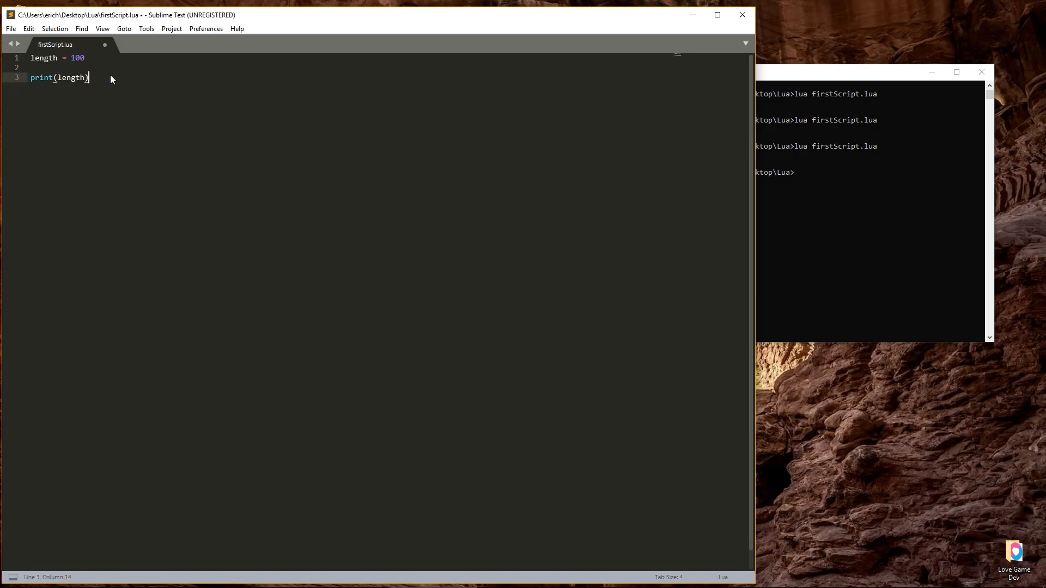
{"action": "left_click", "coordinate": [143, 57]}
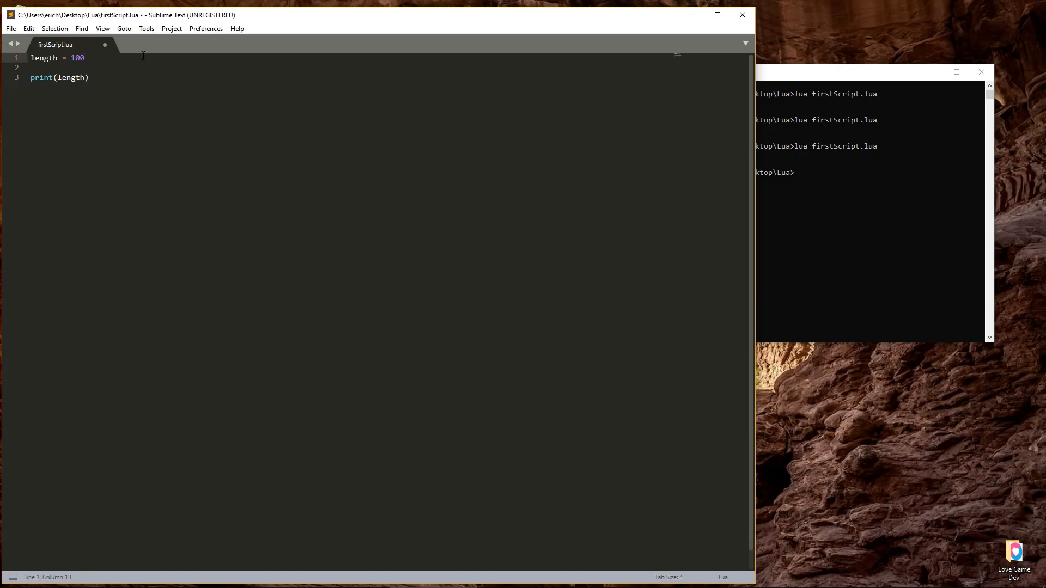
Step: Set length = 75, add dup_length = length, and print dup_length
{"action": "type", "text": "75"}
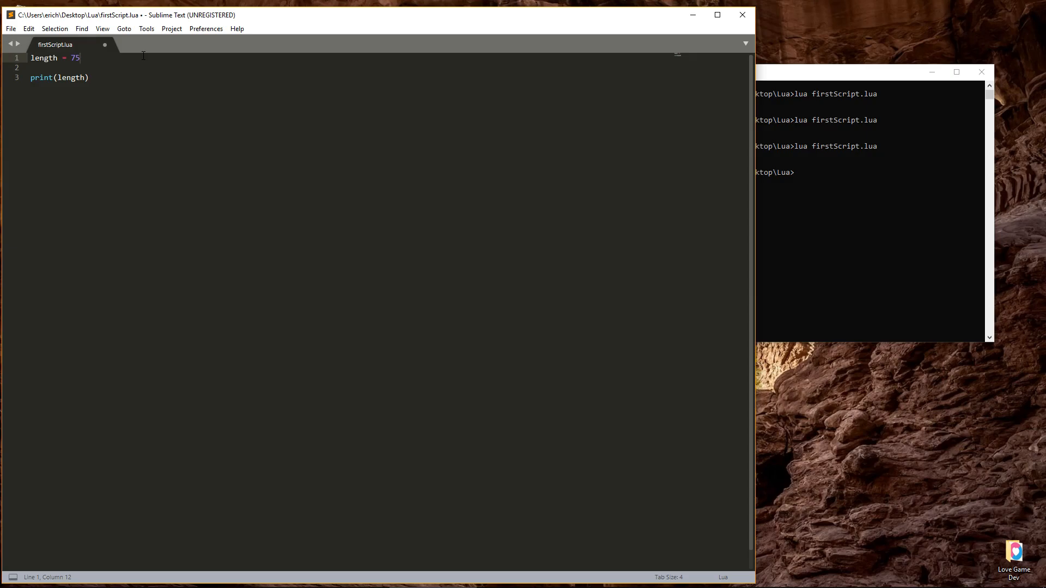
{"action": "type", "text": "dup"}
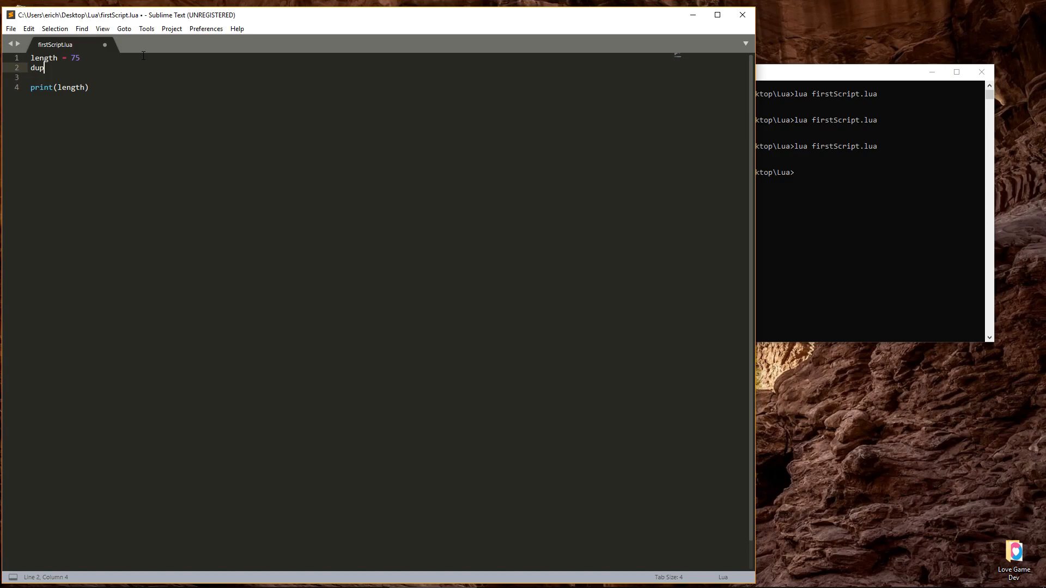
{"action": "type", "text": "_length"}
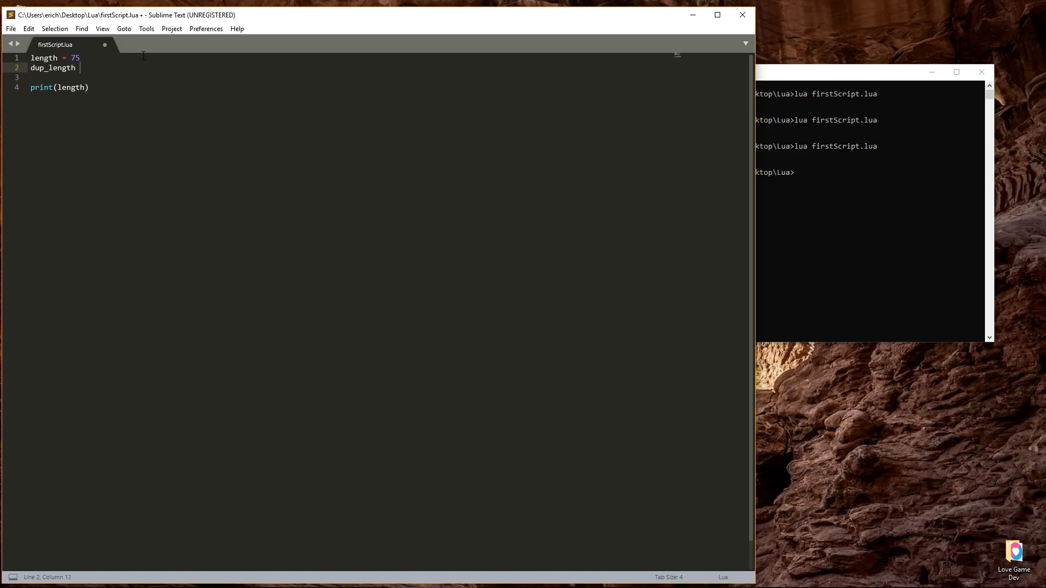
{"action": "type", "text": "length"}
{"action": "left_click", "coordinate": [60, 87]}
{"action": "type", "text": "d"}
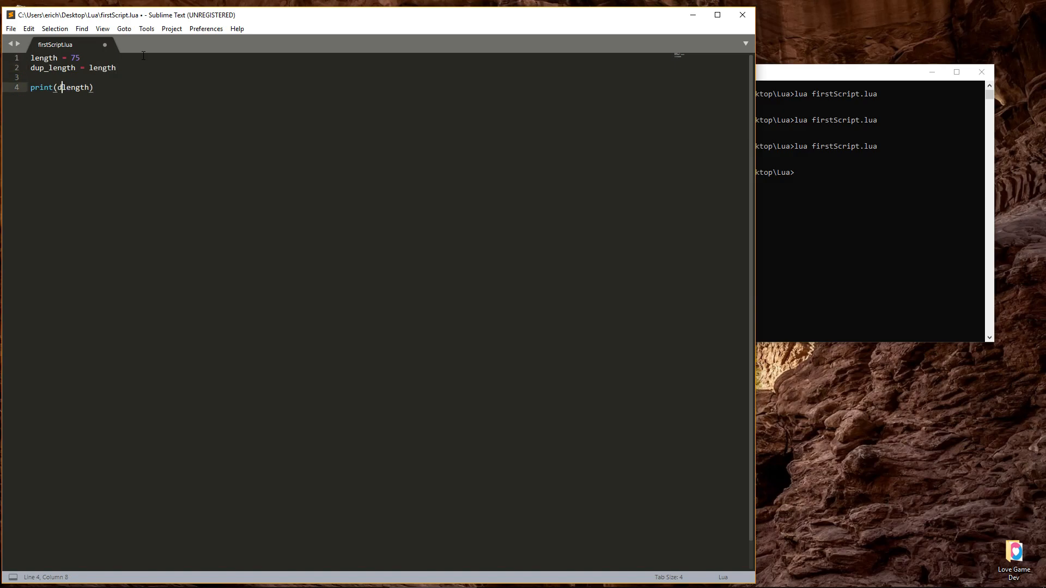
{"action": "type", "text": "up_"}
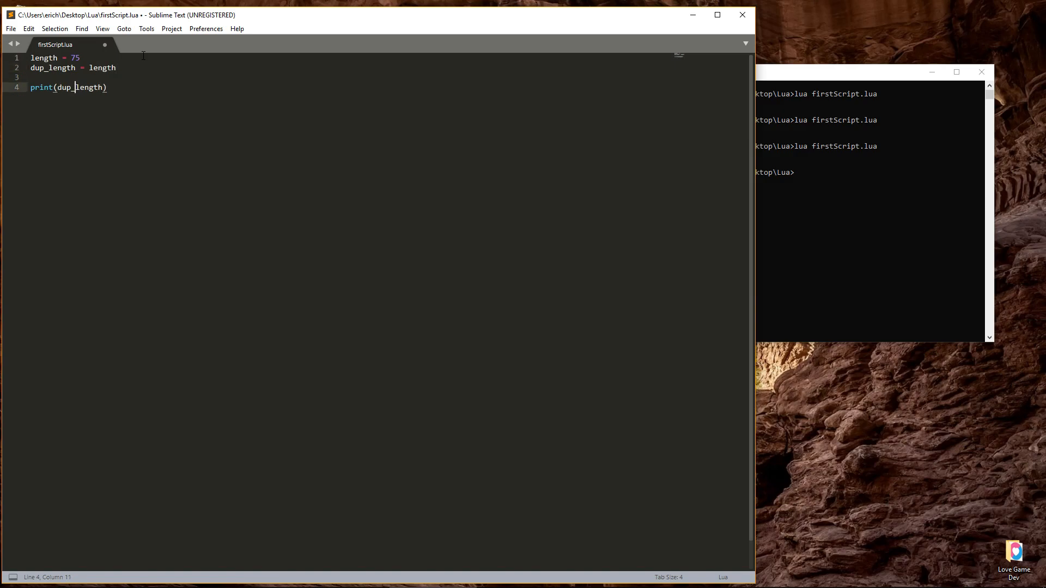
Step: Save firstScript.lua and run it in Command Prompt
{"action": "key", "text": "ctrl+s"}
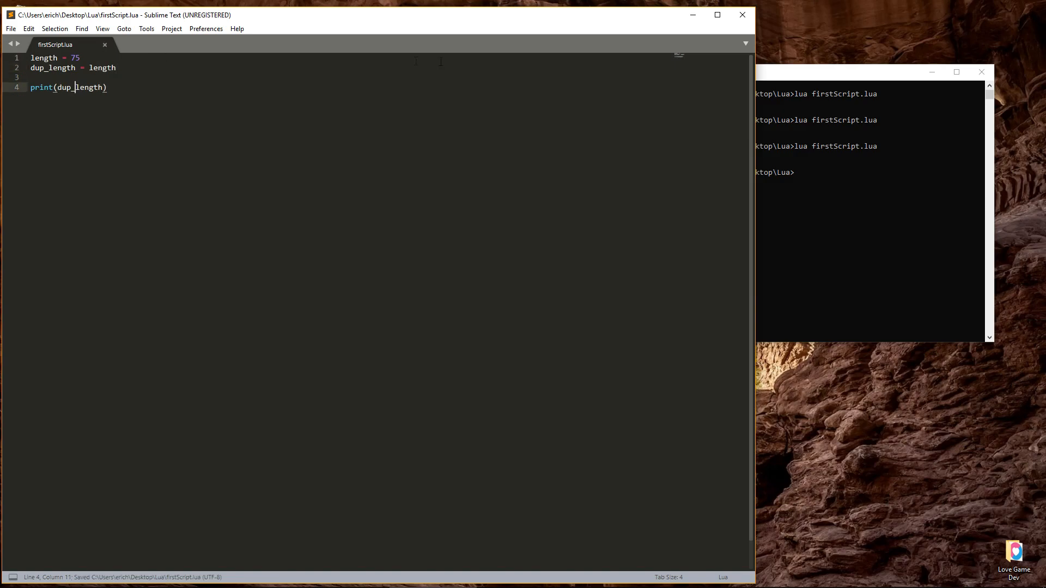
{"action": "left_click", "coordinate": [770, 72]}
{"action": "type", "text": "lua firstScript.lua"}
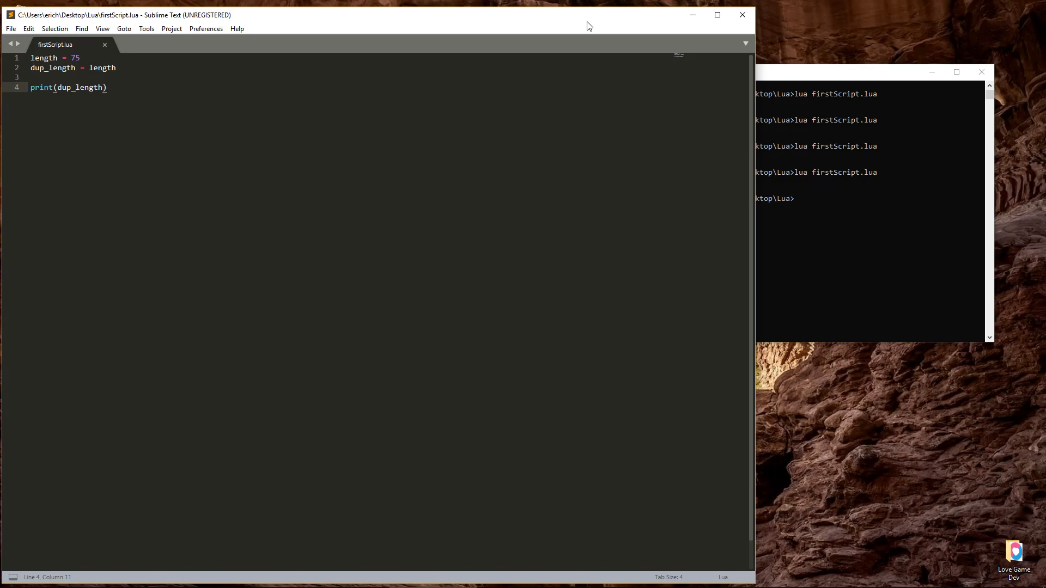
{"action": "left_click", "coordinate": [75, 87]}
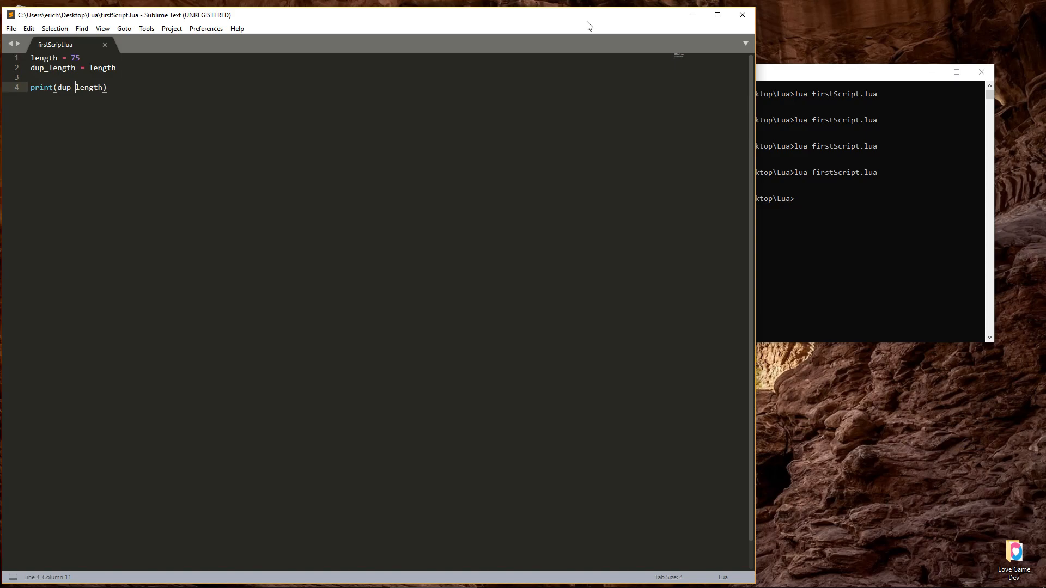